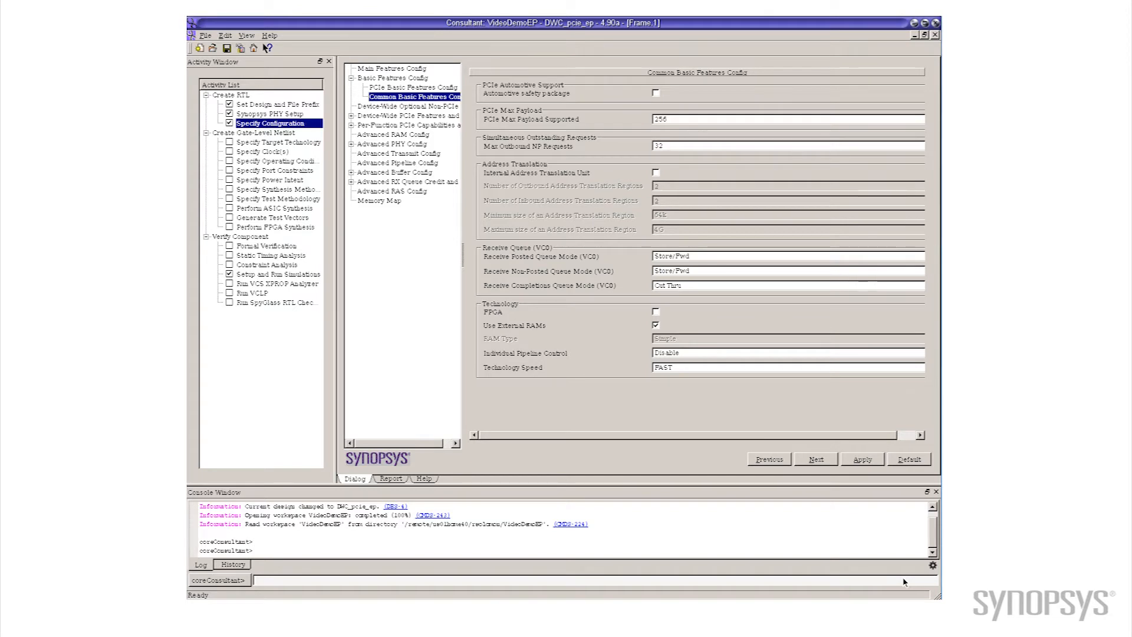
pyautogui.moveTo(870, 503)
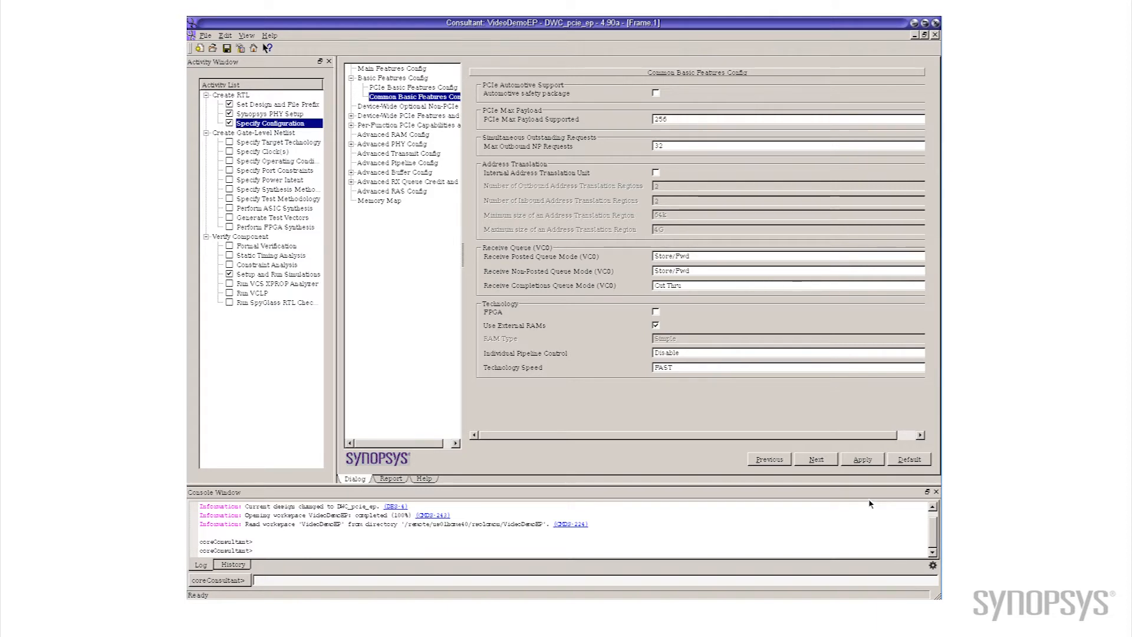
pyautogui.moveTo(764, 317)
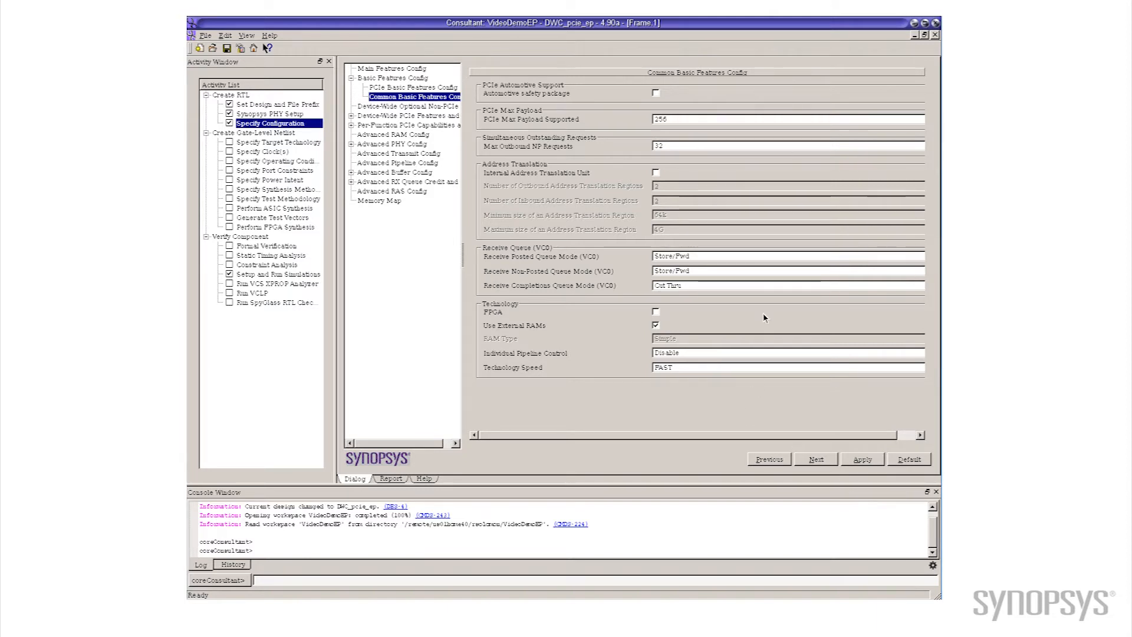
pyautogui.moveTo(756, 151)
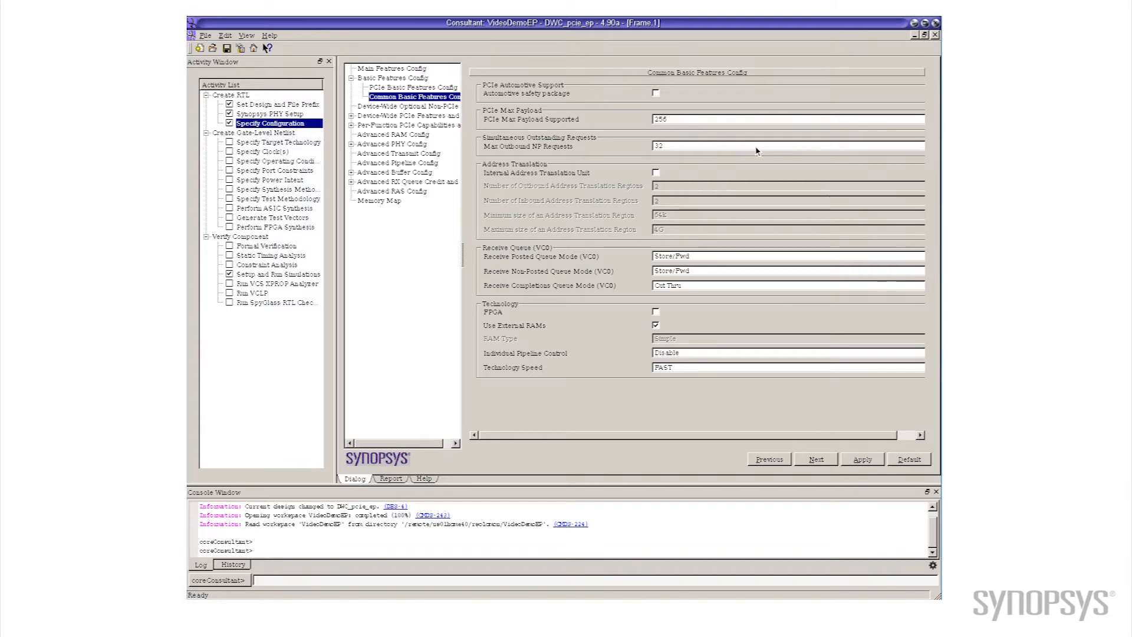
# - Select the current Max Outbound NP Requests value (32) to replace it with 2
pyautogui.tripleClick(787, 147)
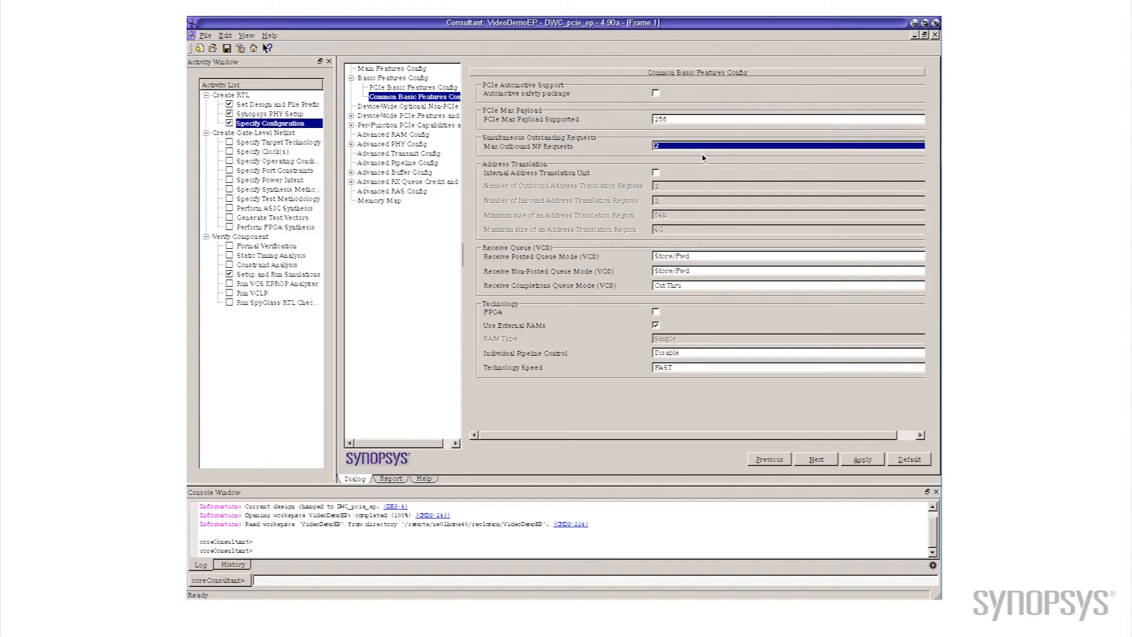
pyautogui.moveTo(829, 398)
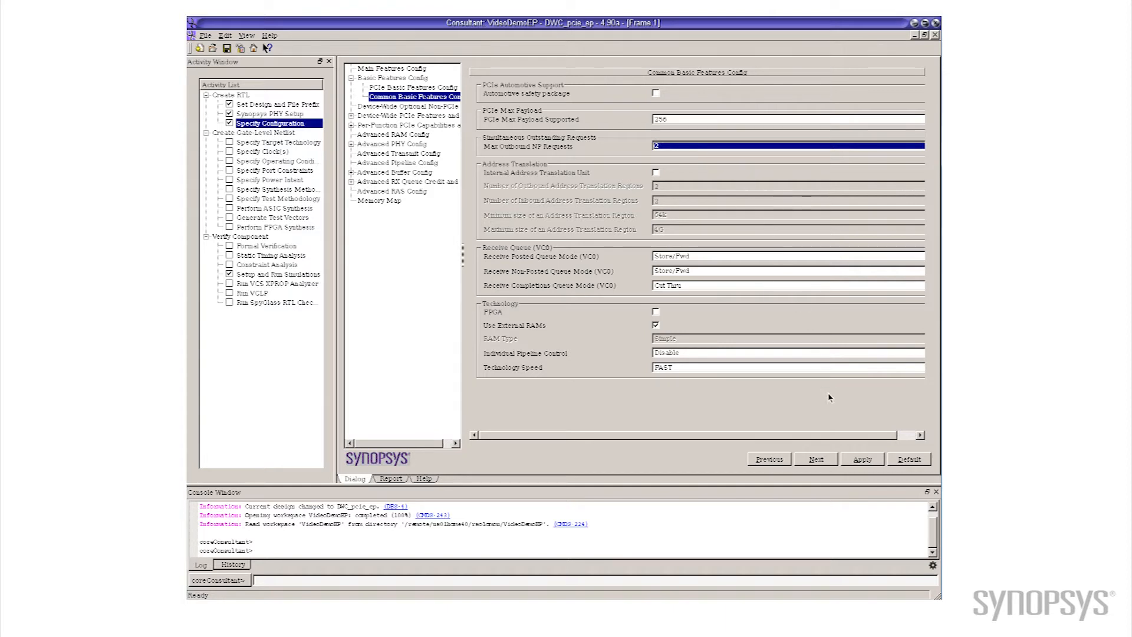
pyautogui.moveTo(867, 463)
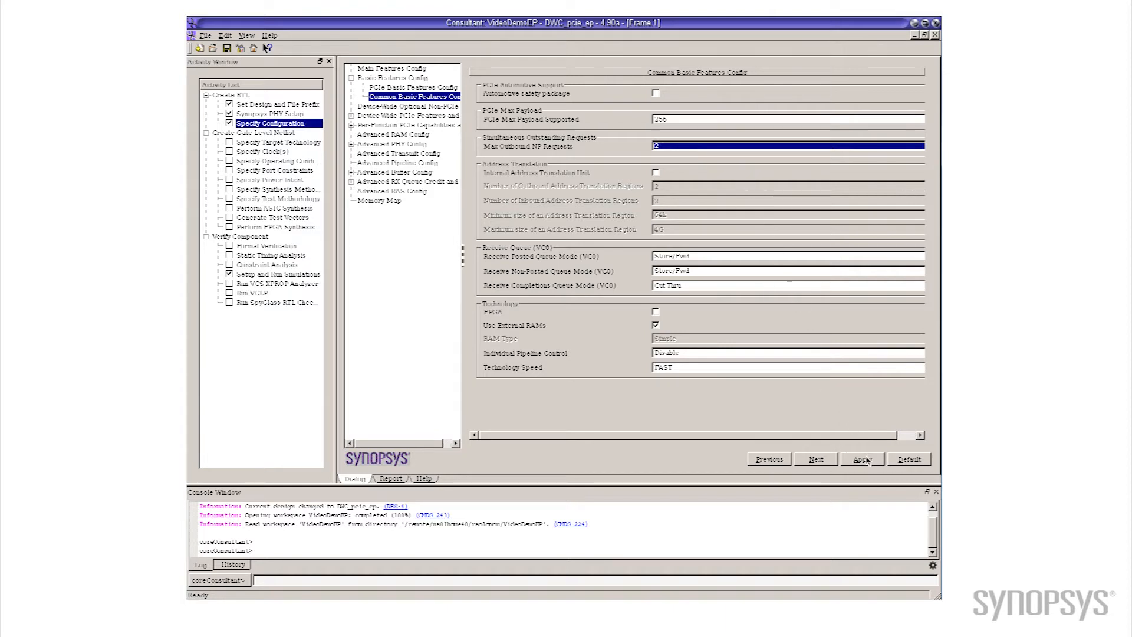
# - Apply the Max Outbound NP Requests = 2 change and bring up the Specify Configuration reports
pyautogui.click(861, 459)
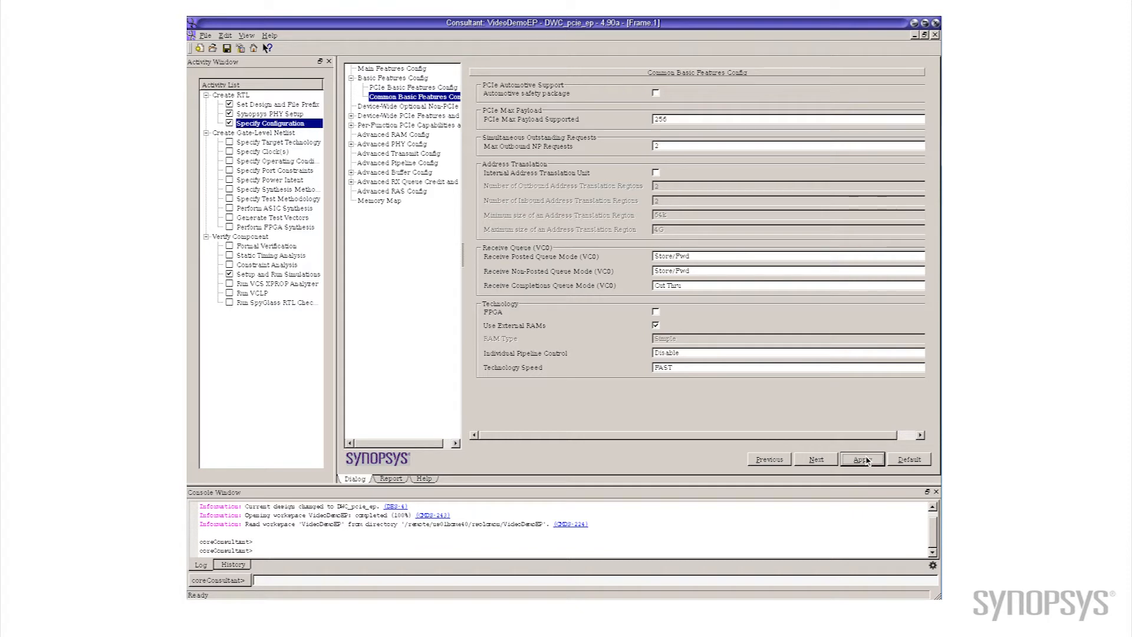
pyautogui.click(861, 459)
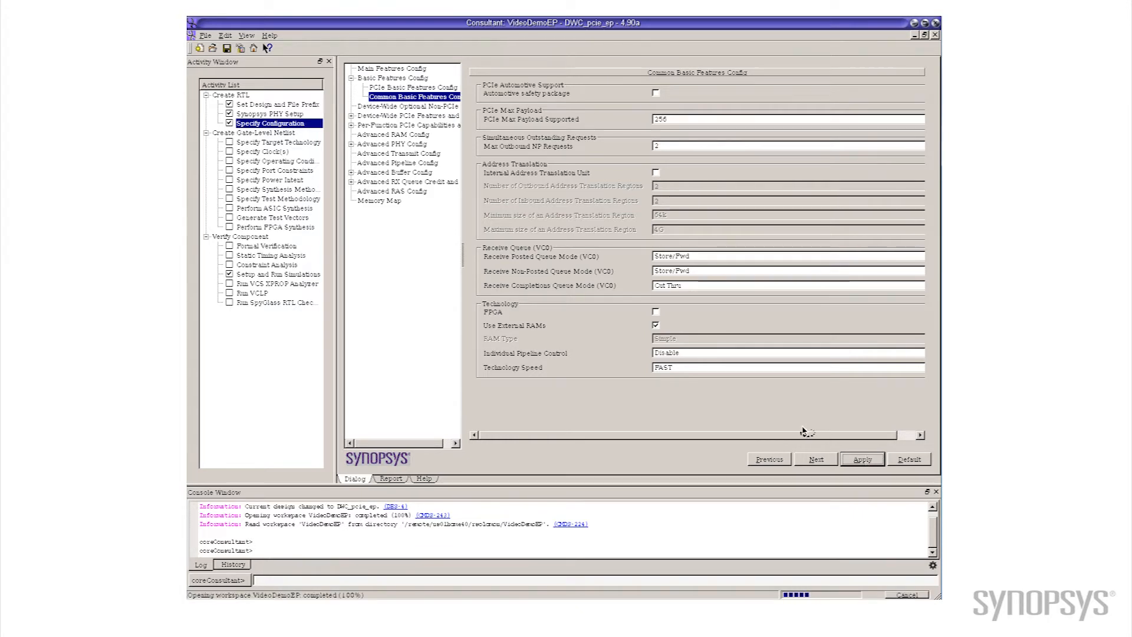
pyautogui.moveTo(411, 344)
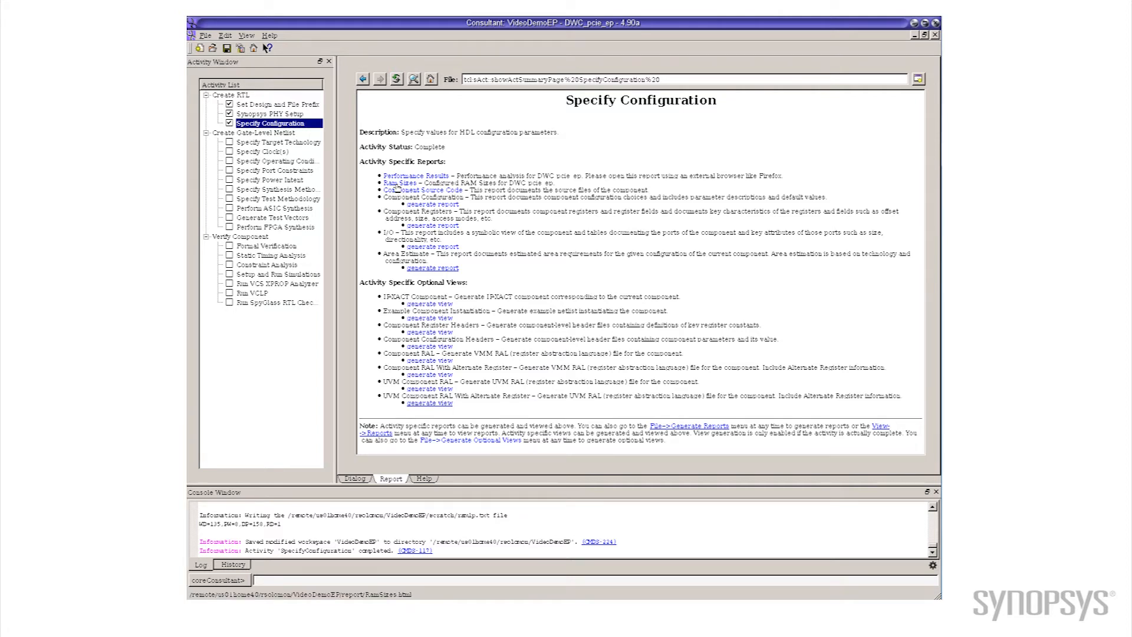
# - View the preliminary RAM size estimates report for DWC_pcie_ep with 2 requests
pyautogui.click(401, 183)
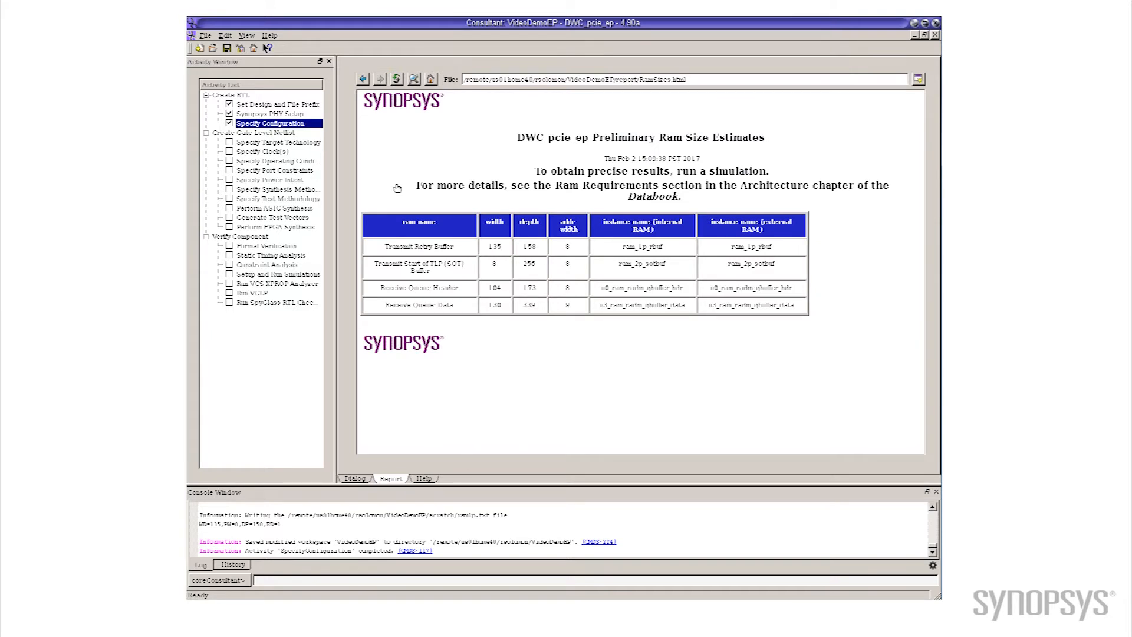
pyautogui.moveTo(483, 254)
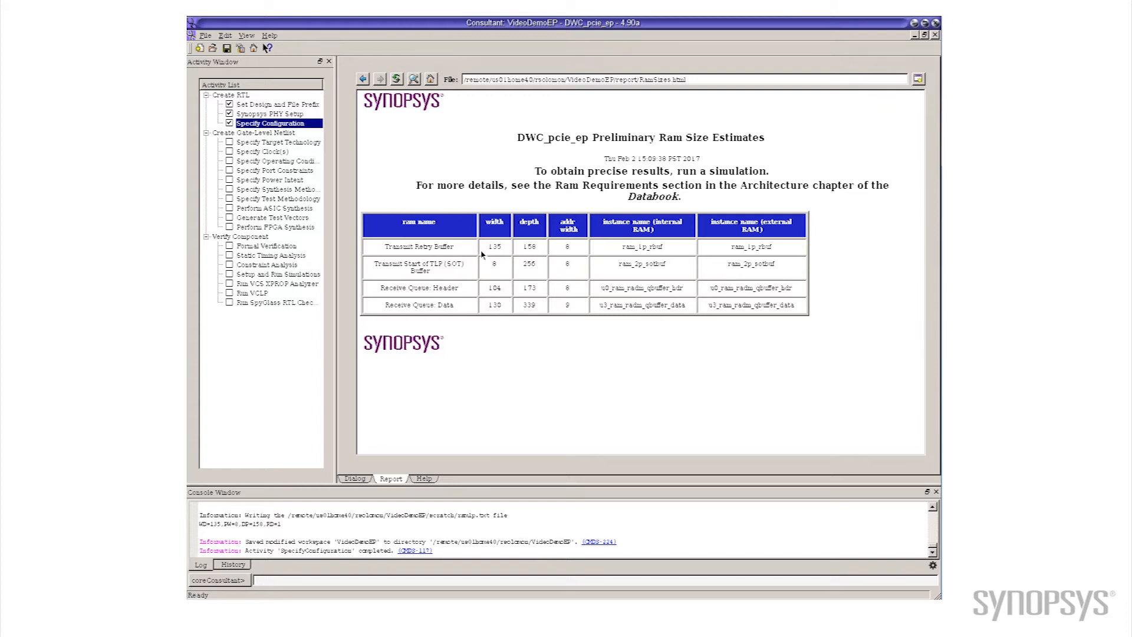
pyautogui.moveTo(532, 295)
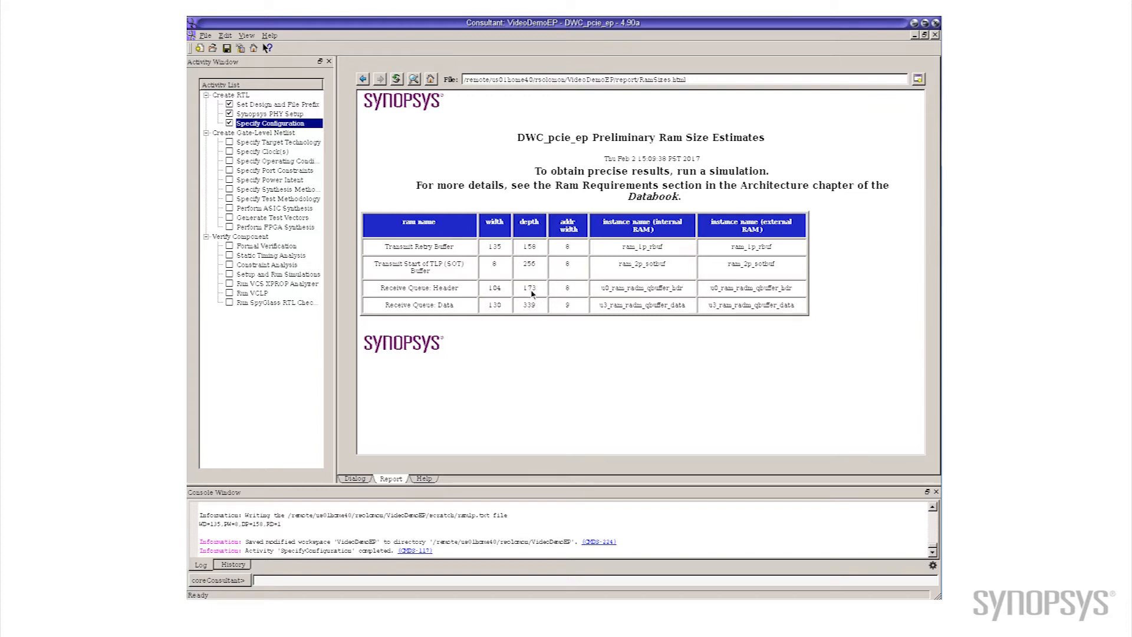
pyautogui.moveTo(547, 329)
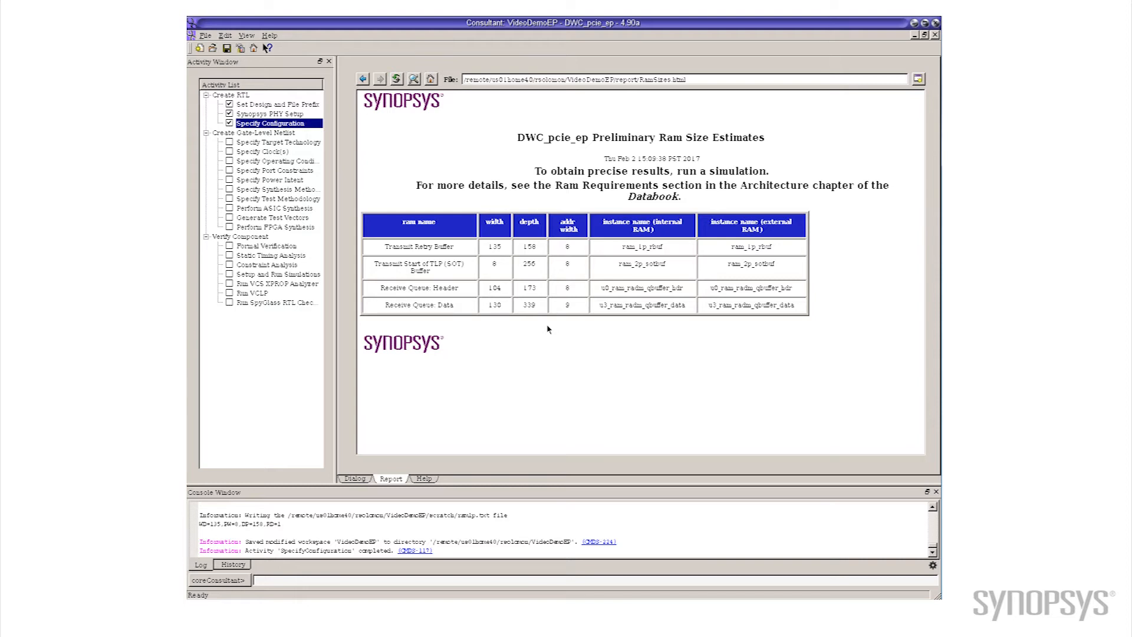
pyautogui.moveTo(435, 240)
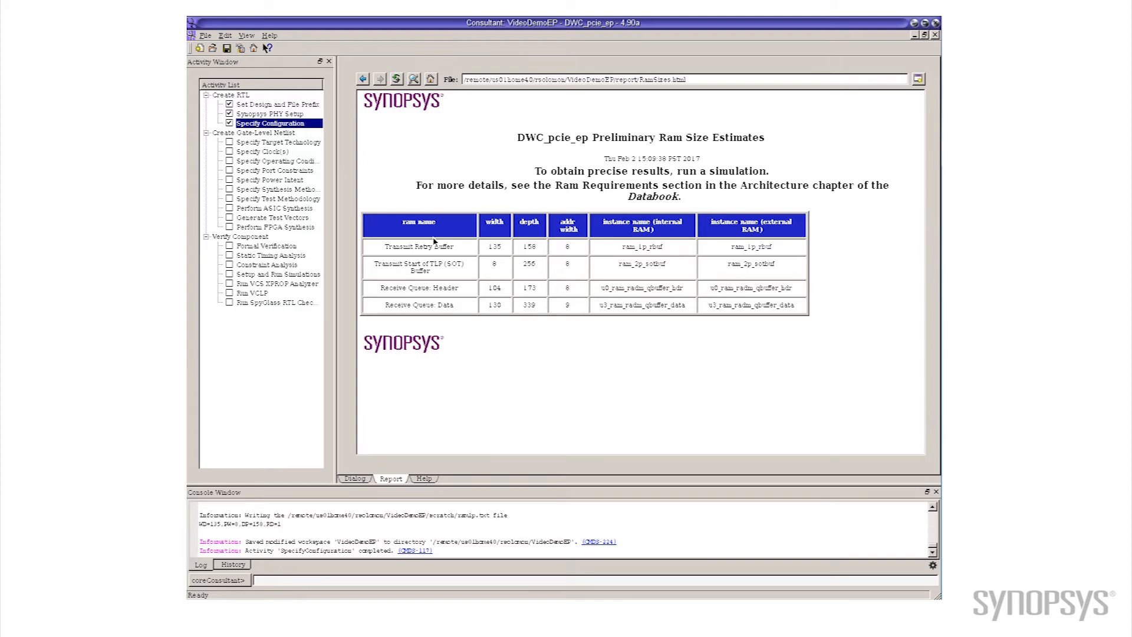
pyautogui.moveTo(293, 246)
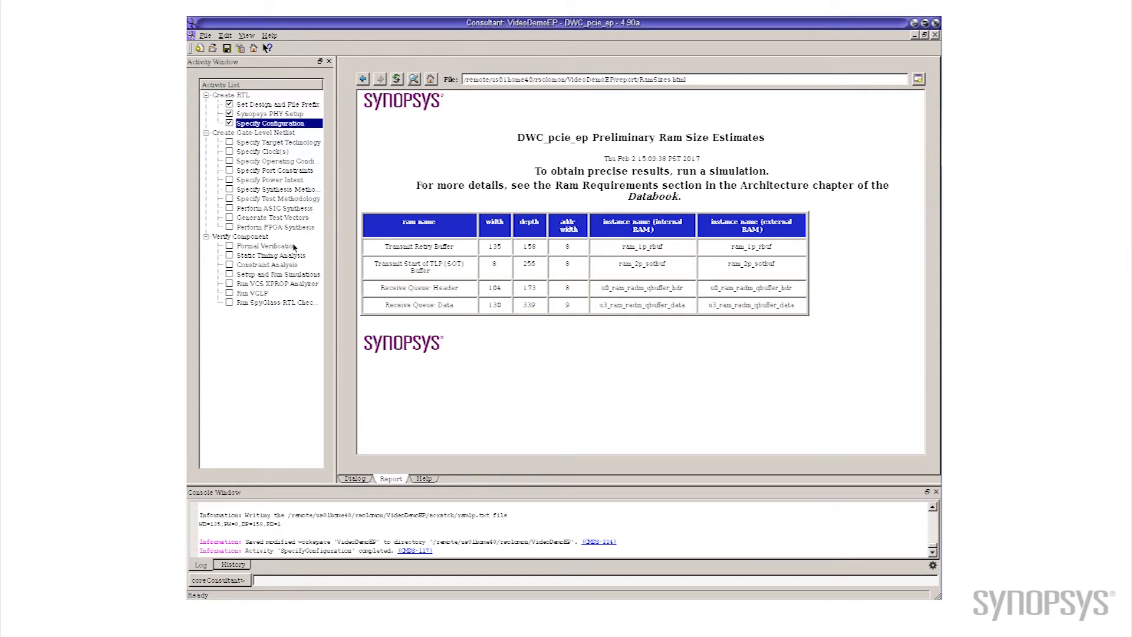
pyautogui.moveTo(268, 278)
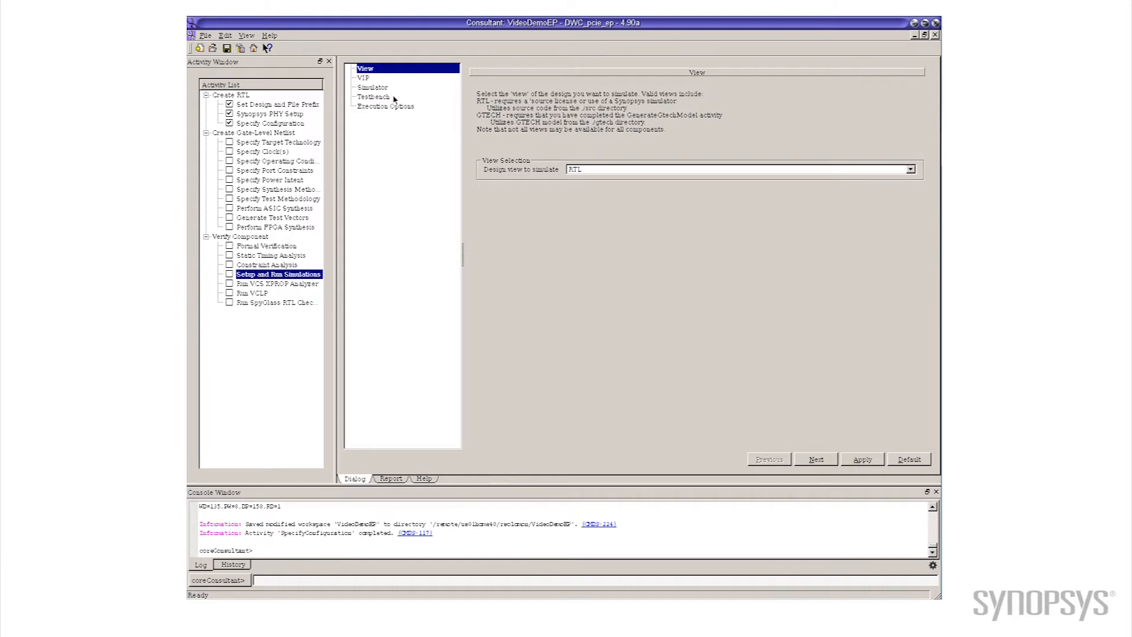
# - Show the Testbench options of Setup and Run Simulations with performance tests enabled
pyautogui.click(374, 97)
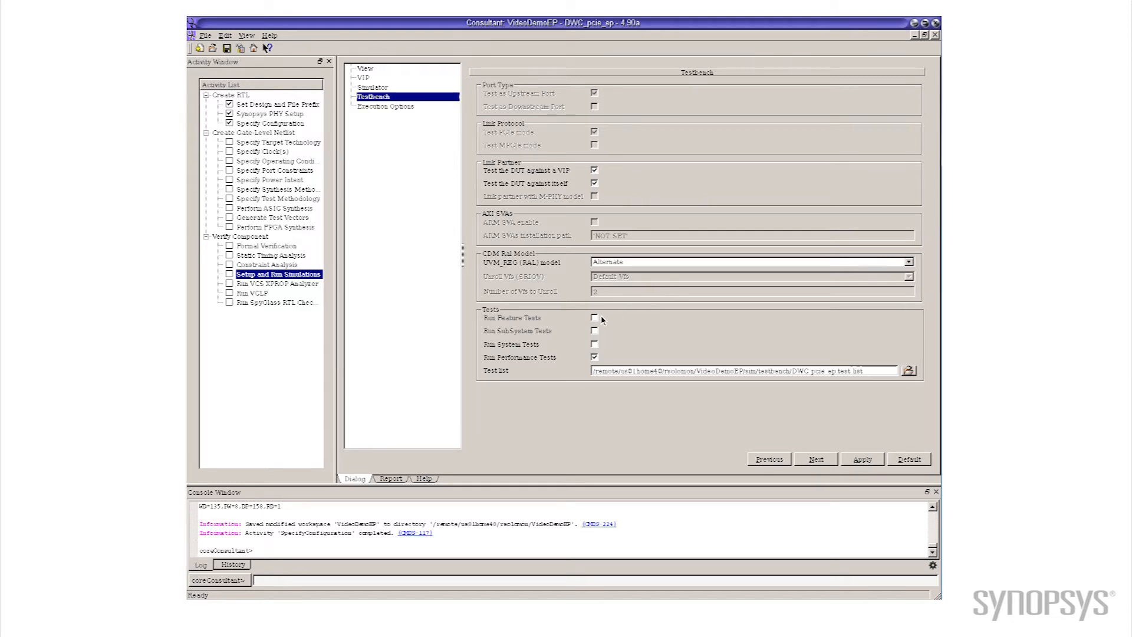
pyautogui.moveTo(613, 352)
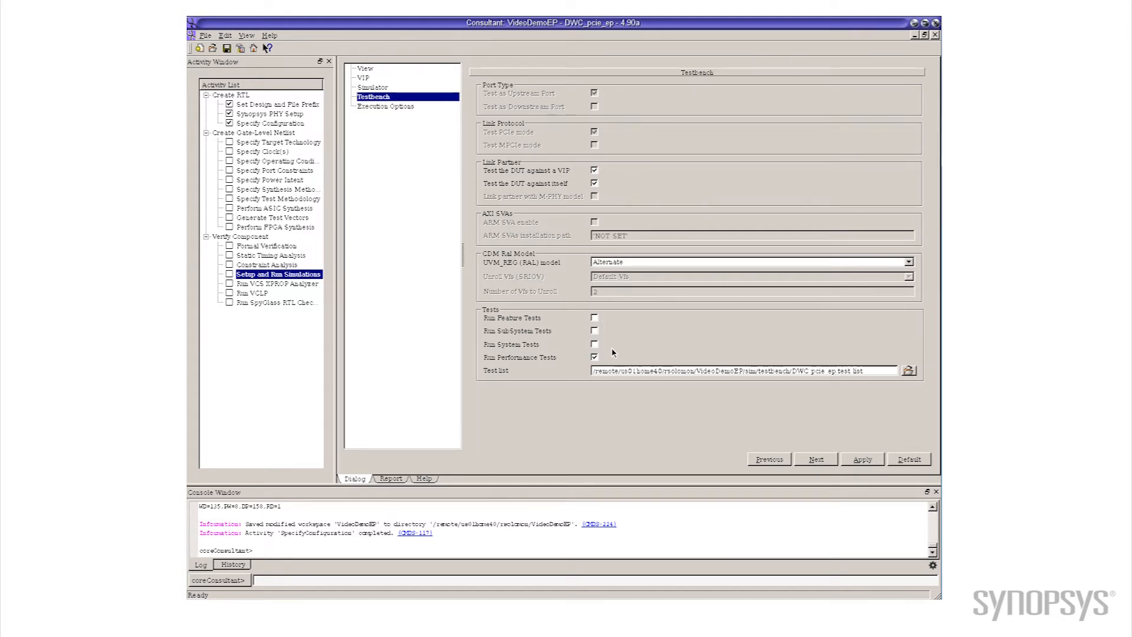
pyautogui.moveTo(610, 357)
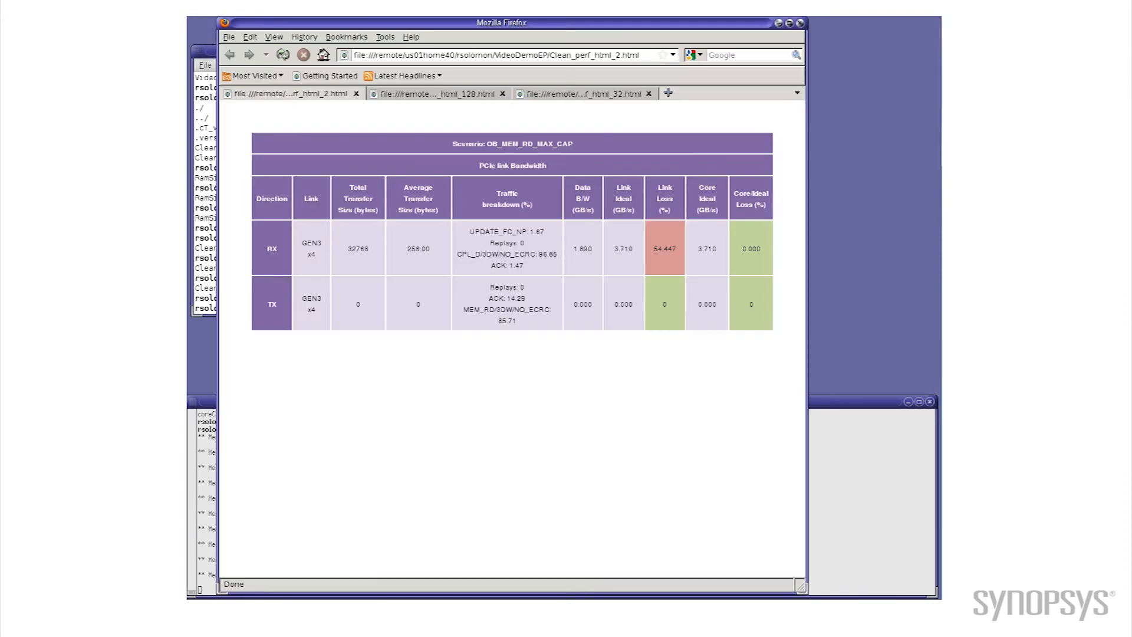
pyautogui.moveTo(661, 369)
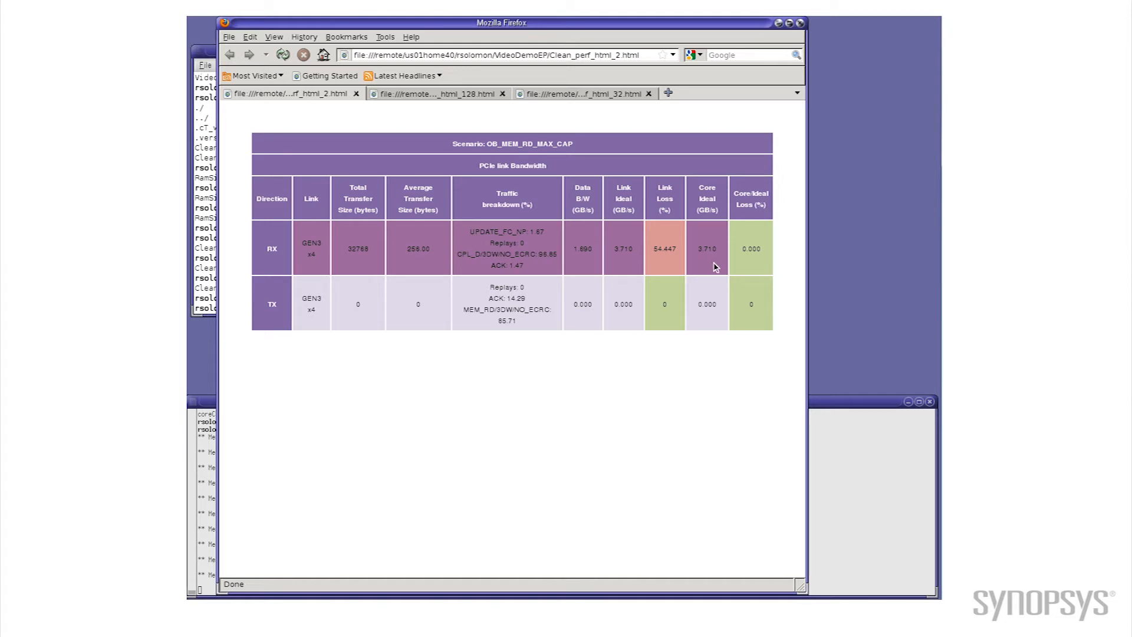
pyautogui.moveTo(792, 288)
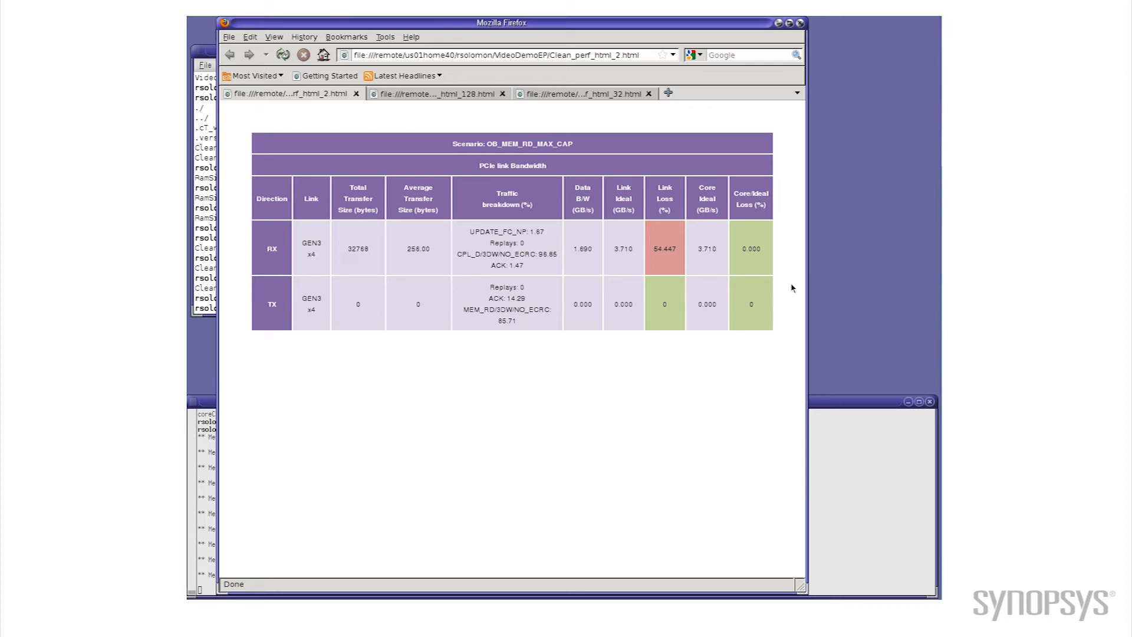
pyautogui.moveTo(710, 456)
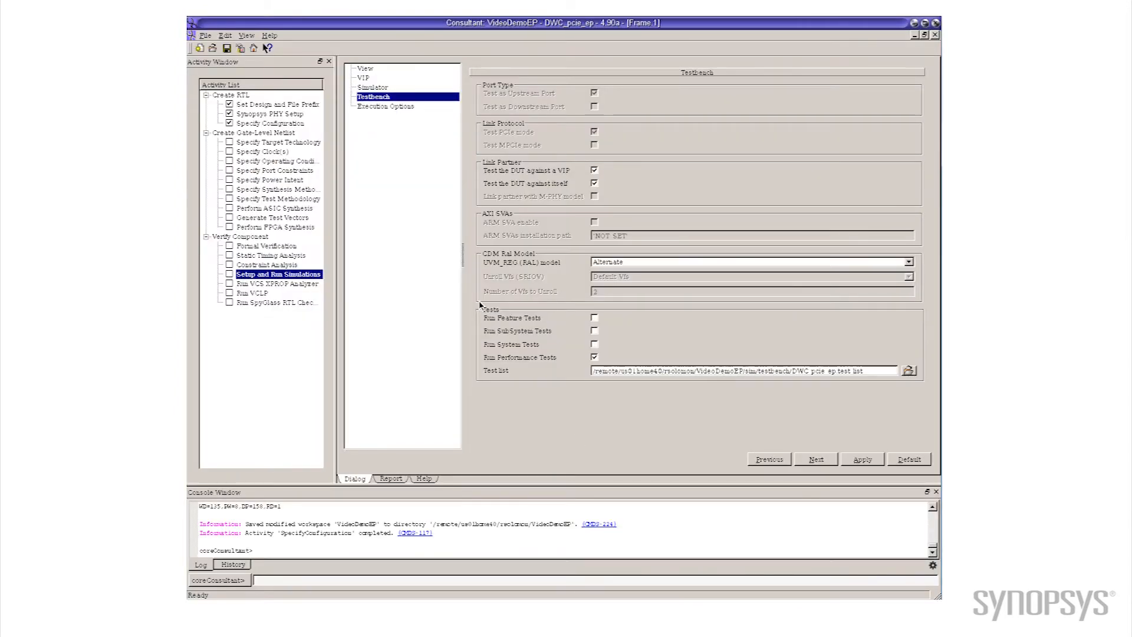
pyautogui.moveTo(284, 124)
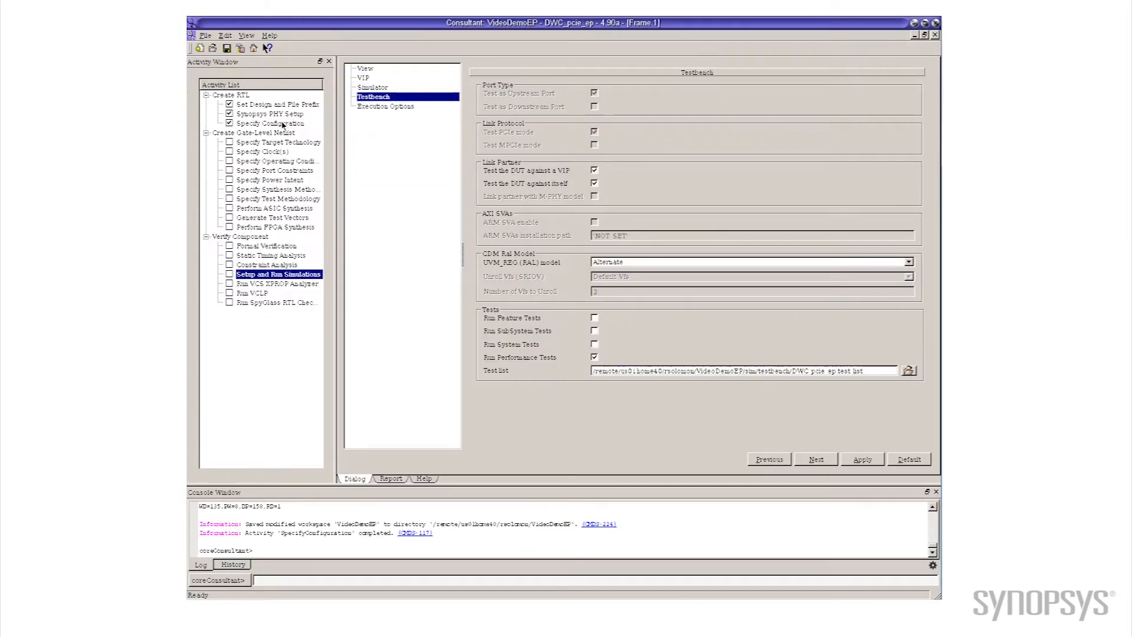
# - Return to Specify Configuration and bring up Common Basic Features Config
pyautogui.click(270, 122)
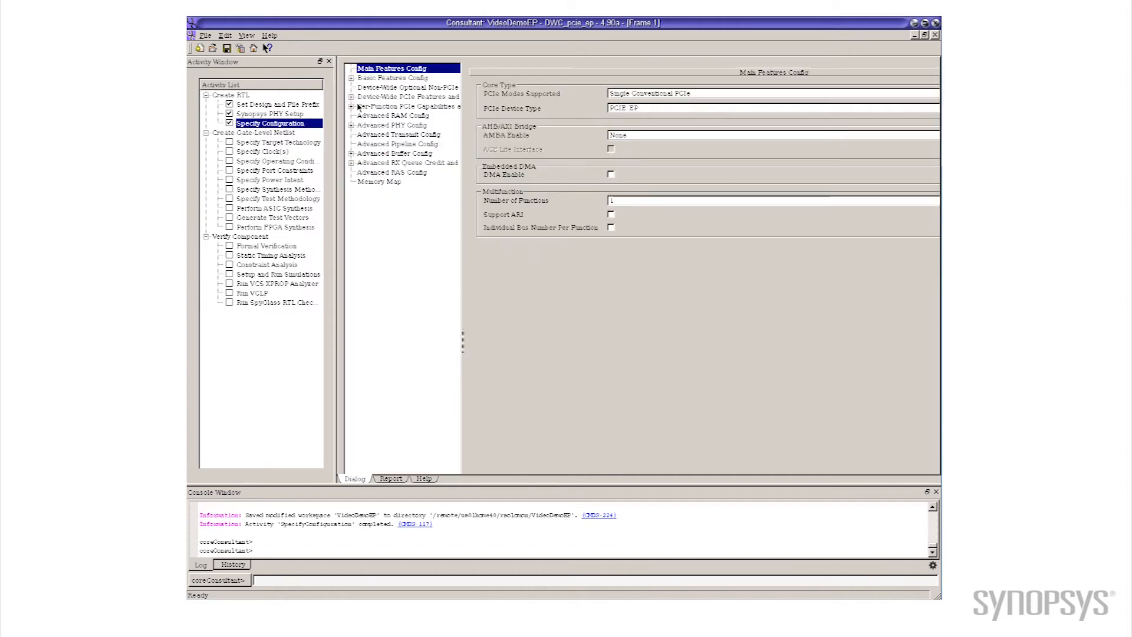
pyautogui.click(351, 78)
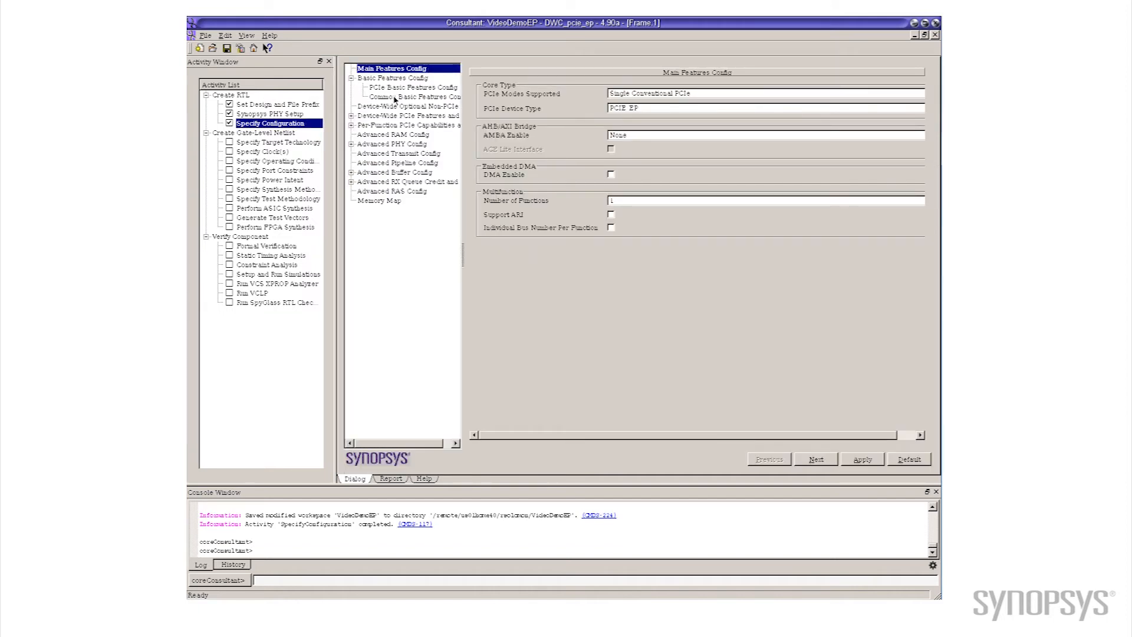
pyautogui.click(413, 97)
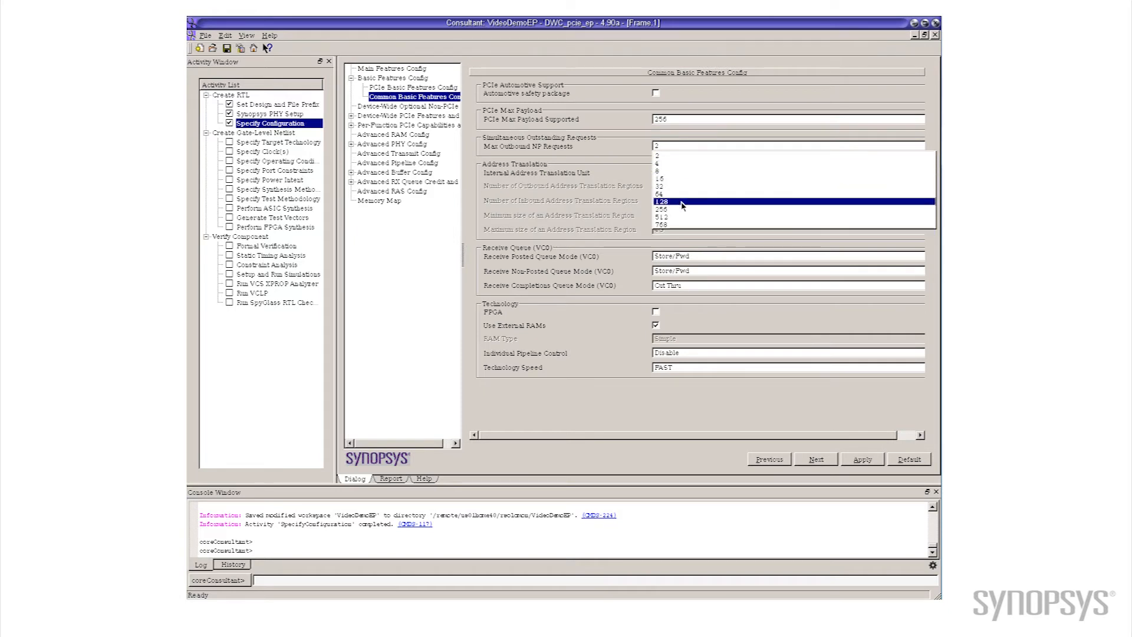
# - Set Max Outbound NP Requests to 128, apply it, and show the configuration reports
pyautogui.click(662, 201)
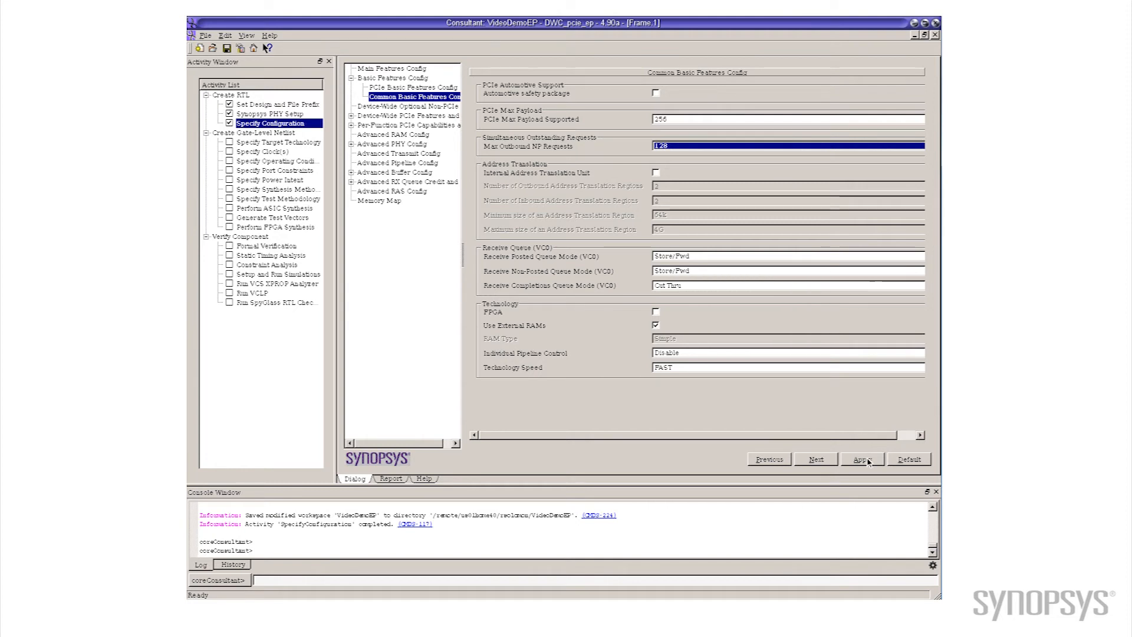
pyautogui.click(861, 459)
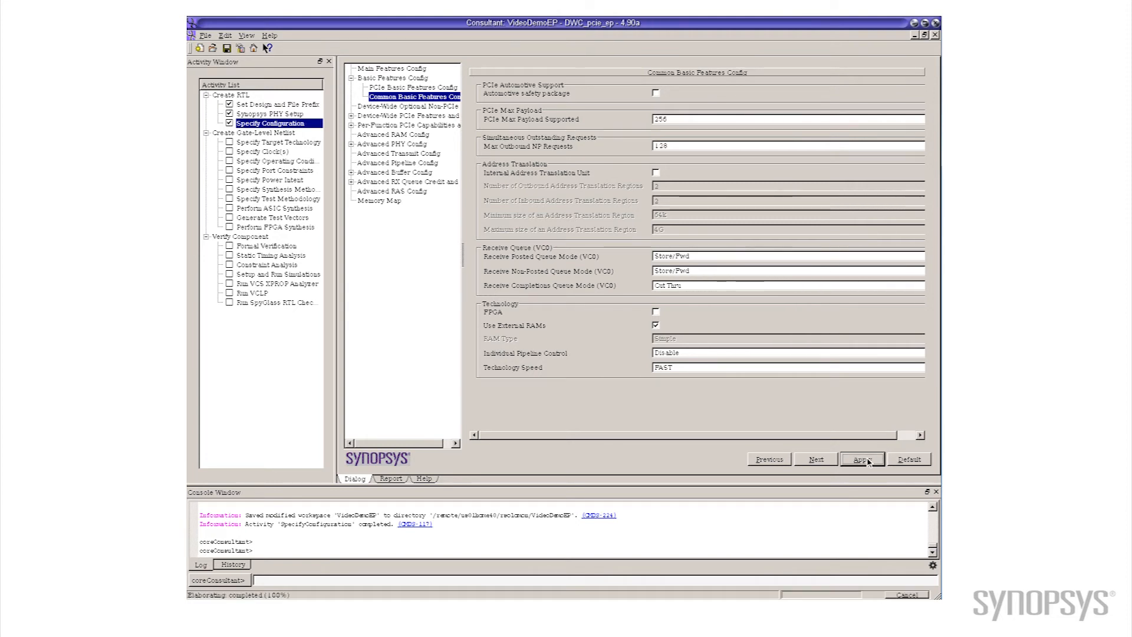
pyautogui.click(861, 459)
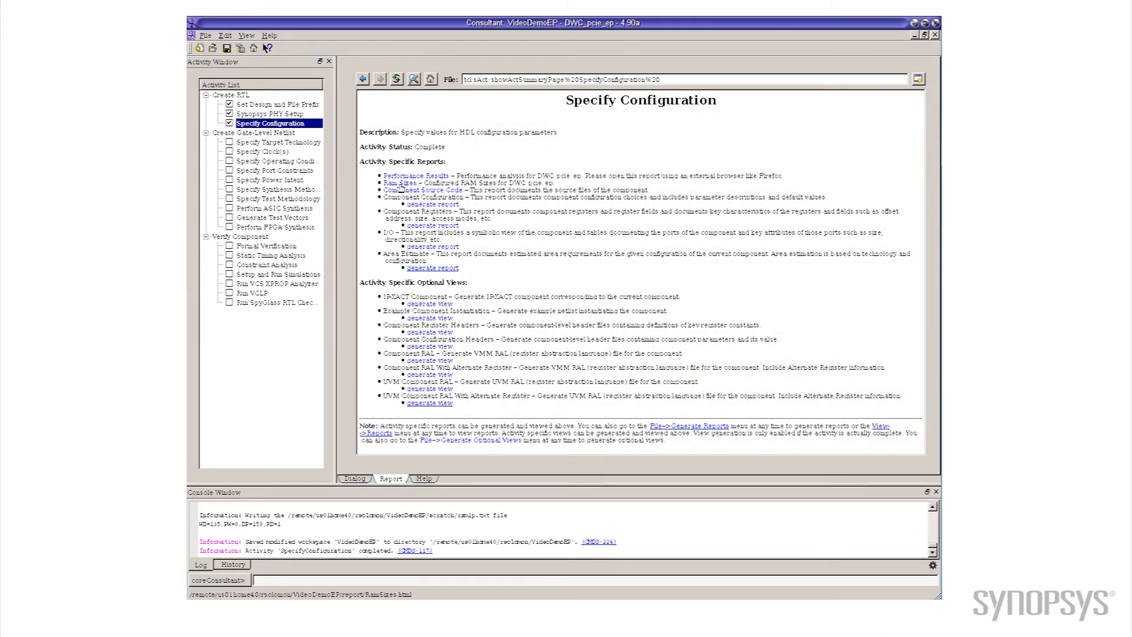
# - View the RAM size estimates for 128 requests: receive queue depths 803 and 2355
pyautogui.click(394, 182)
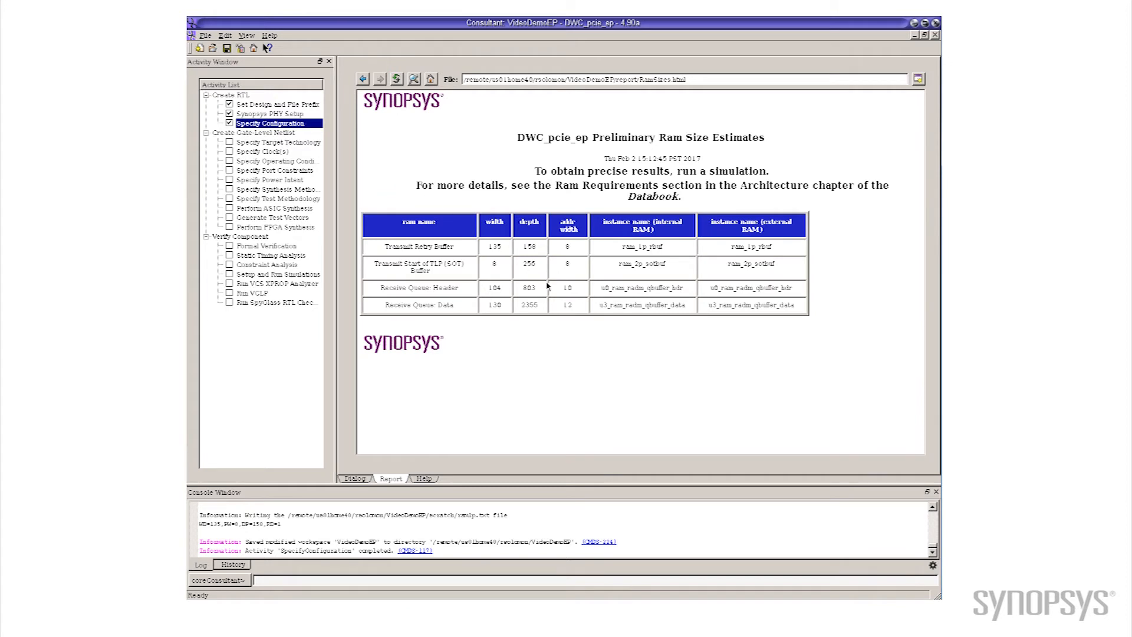
pyautogui.moveTo(542, 290)
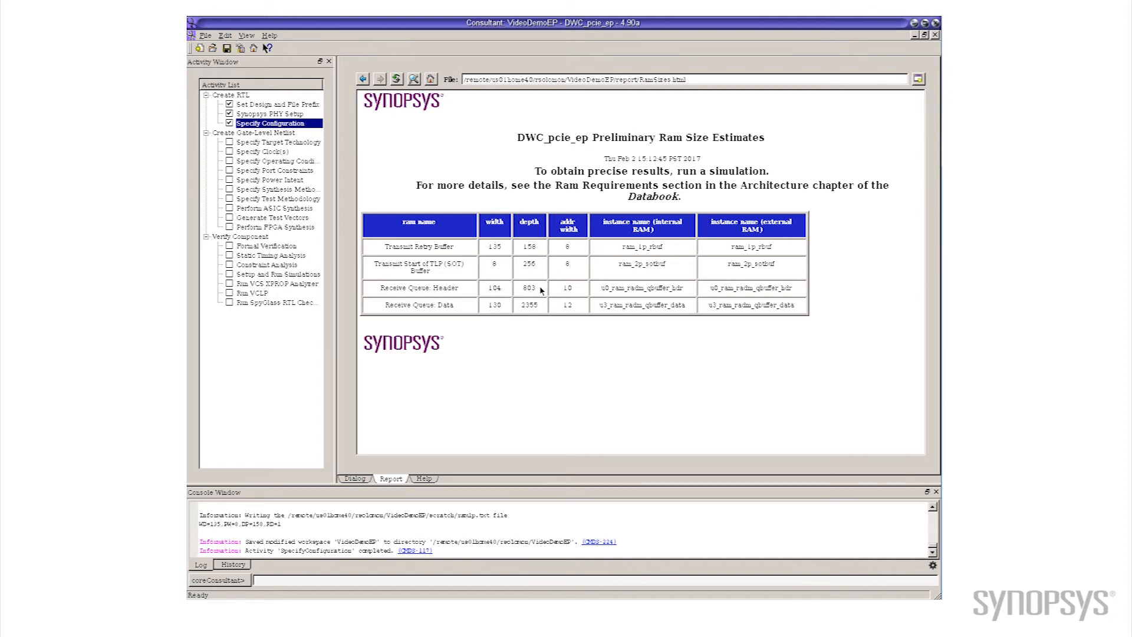
pyautogui.moveTo(577, 361)
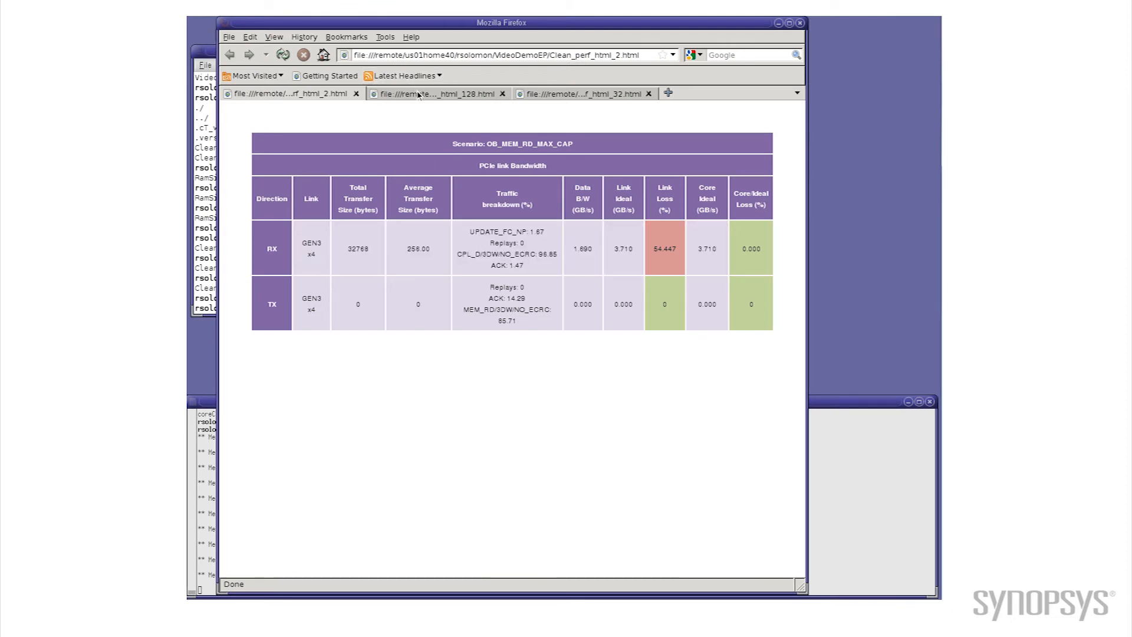
# - Show the Clean_perf_html_128 link bandwidth results with RX link loss 2.938%
pyautogui.click(439, 93)
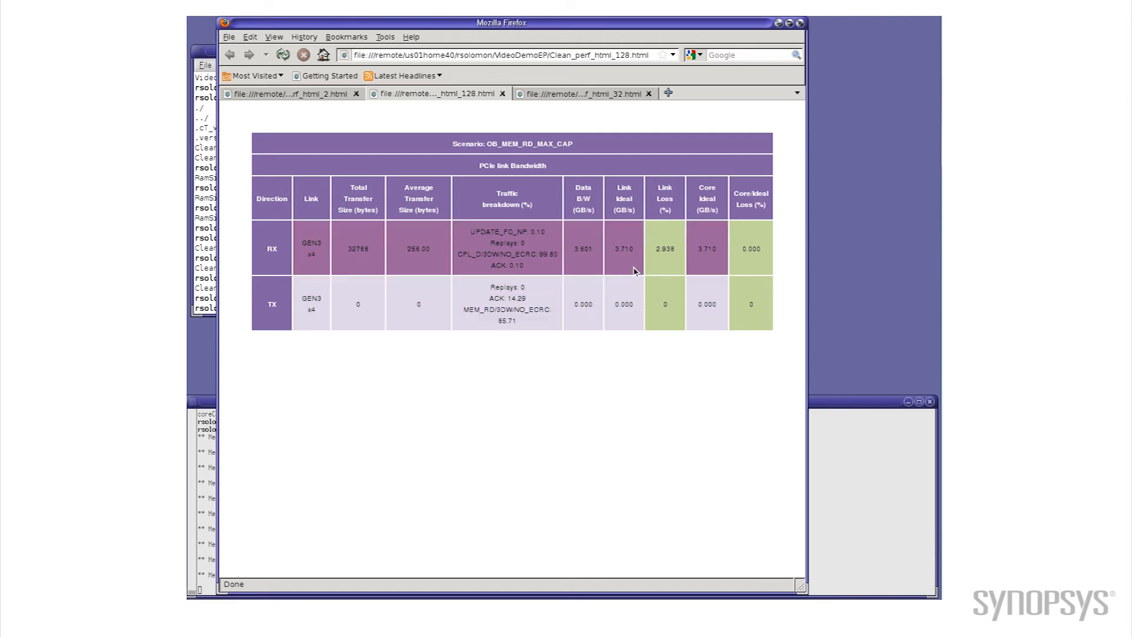
pyautogui.moveTo(636, 368)
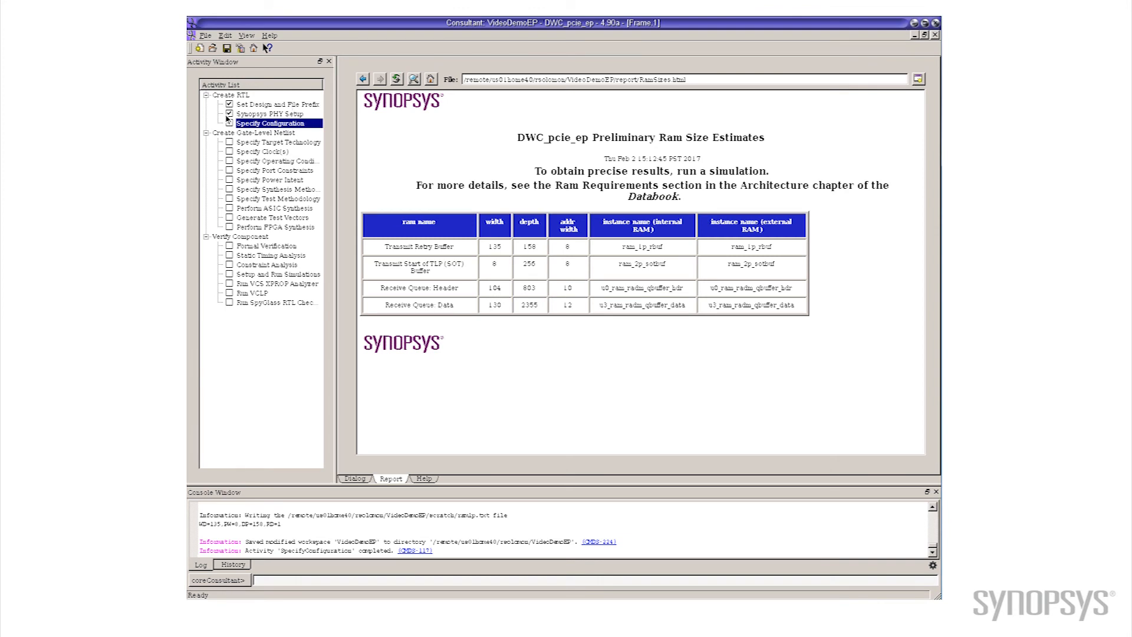
# - Back in the Dialog settings, set Max Outbound NP Requests to 32 and apply it
pyautogui.click(229, 122)
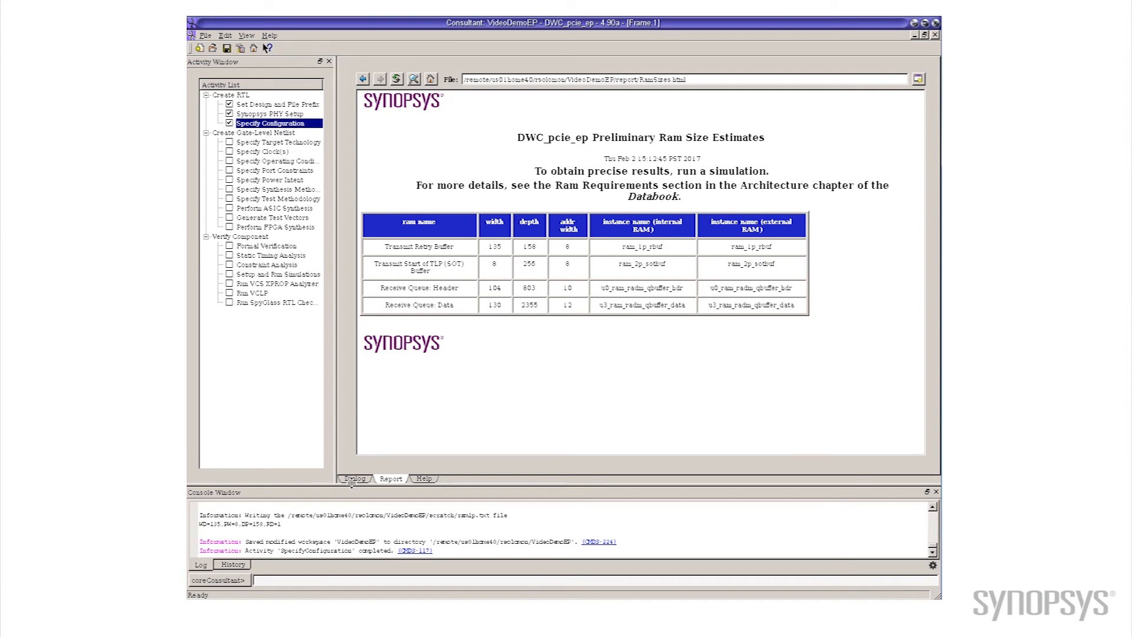
pyautogui.click(355, 478)
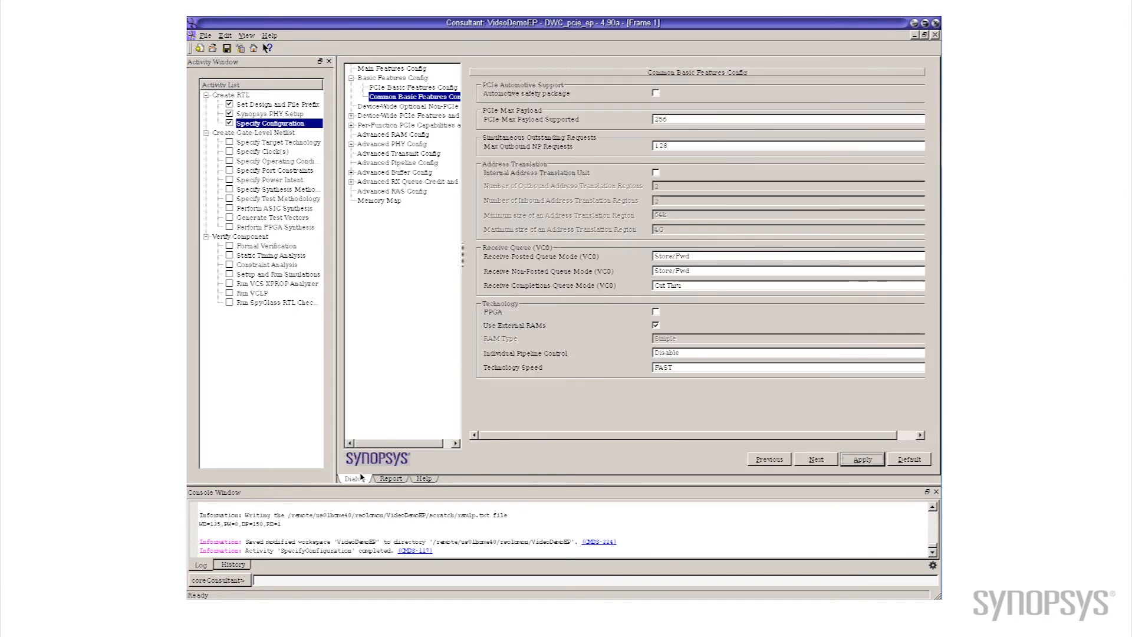
pyautogui.click(787, 145)
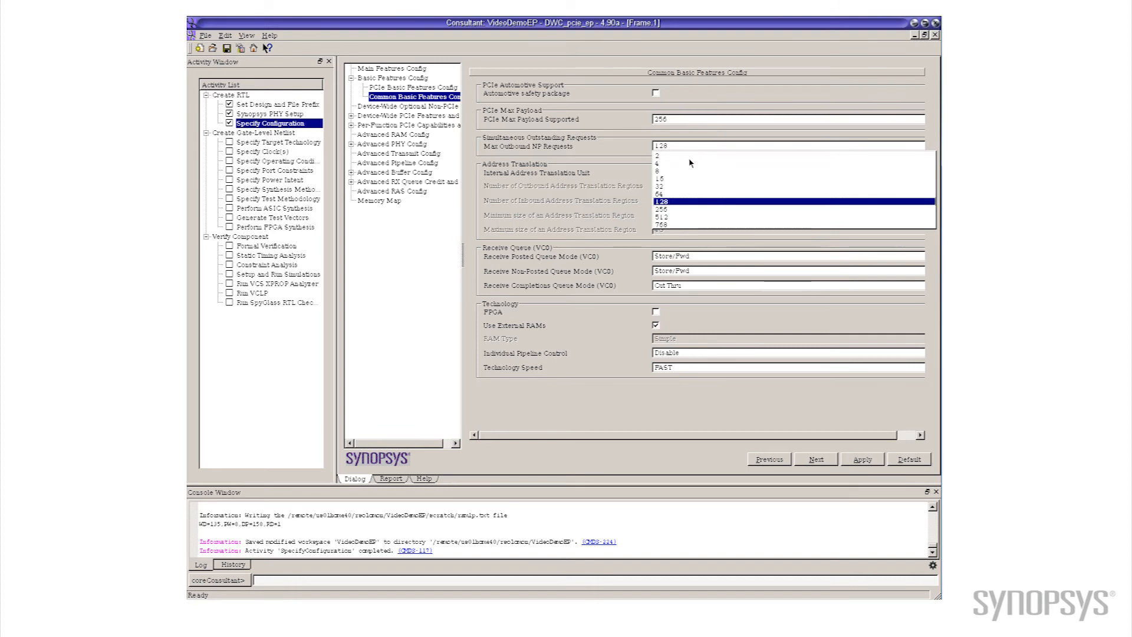
pyautogui.click(658, 168)
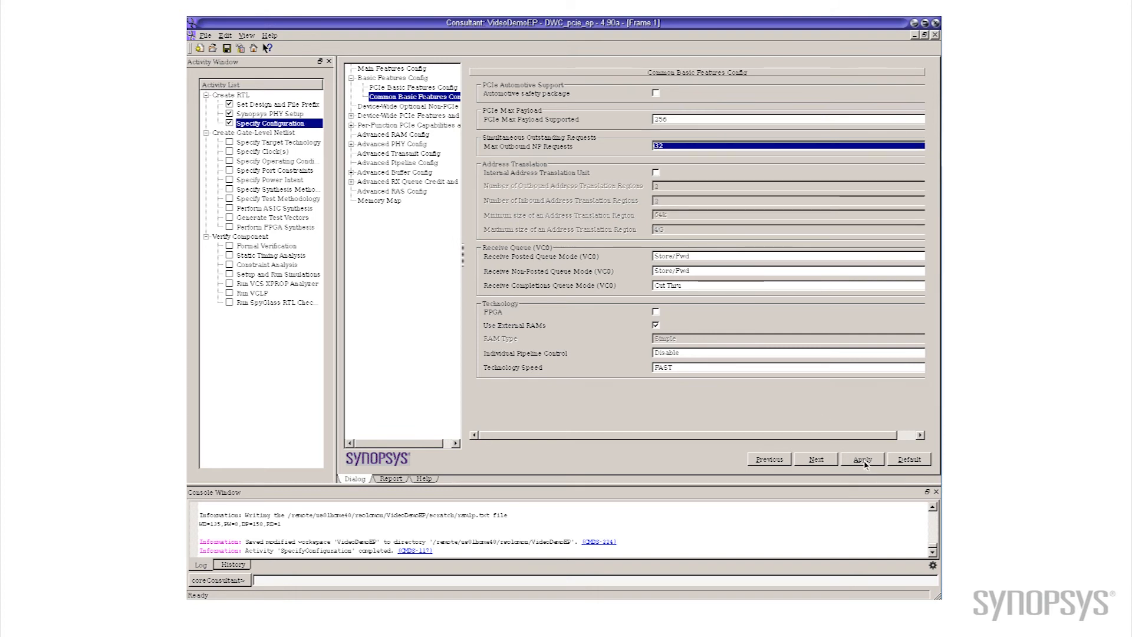
pyautogui.click(862, 459)
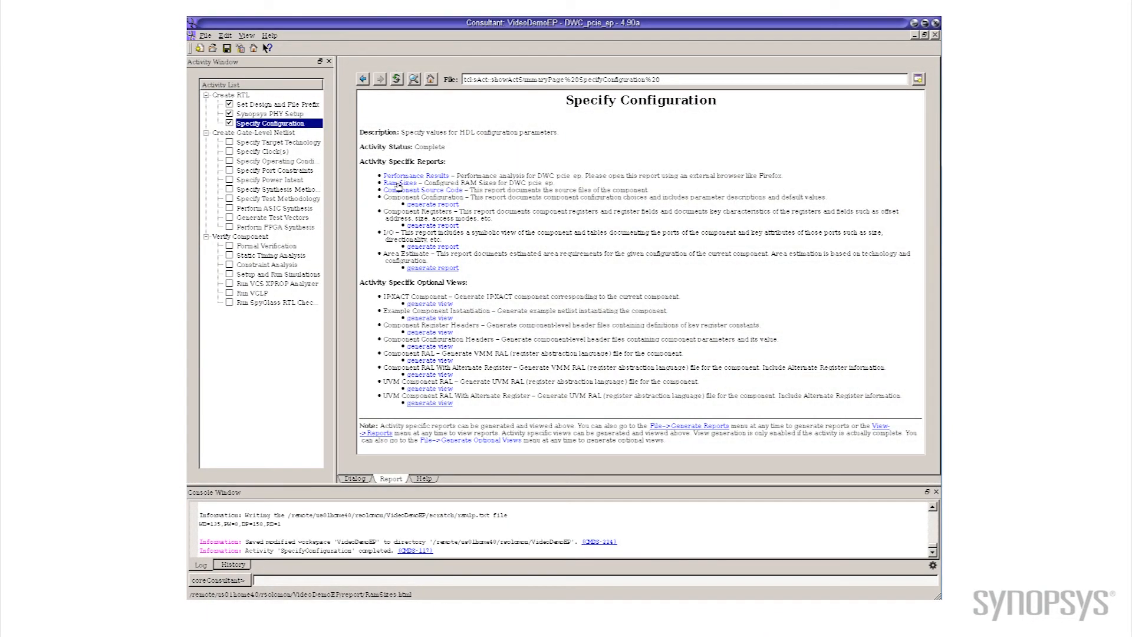
# - View the regenerated RAM size estimates for 32 requests: receive queue depths 323 and 819
pyautogui.click(402, 183)
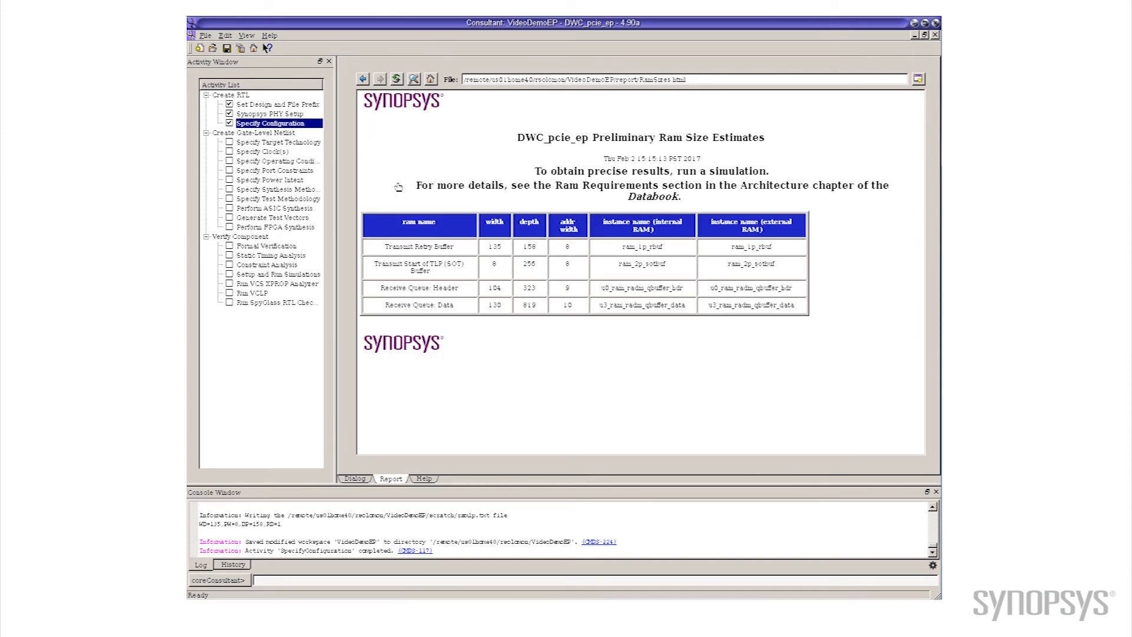
pyautogui.moveTo(534, 295)
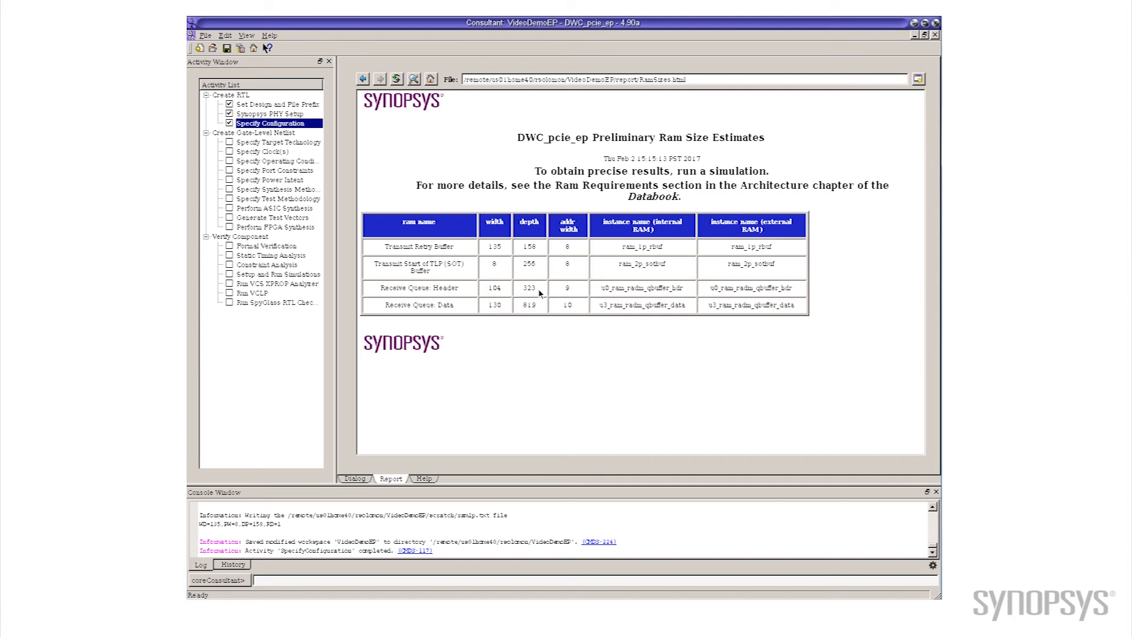
pyautogui.moveTo(538, 308)
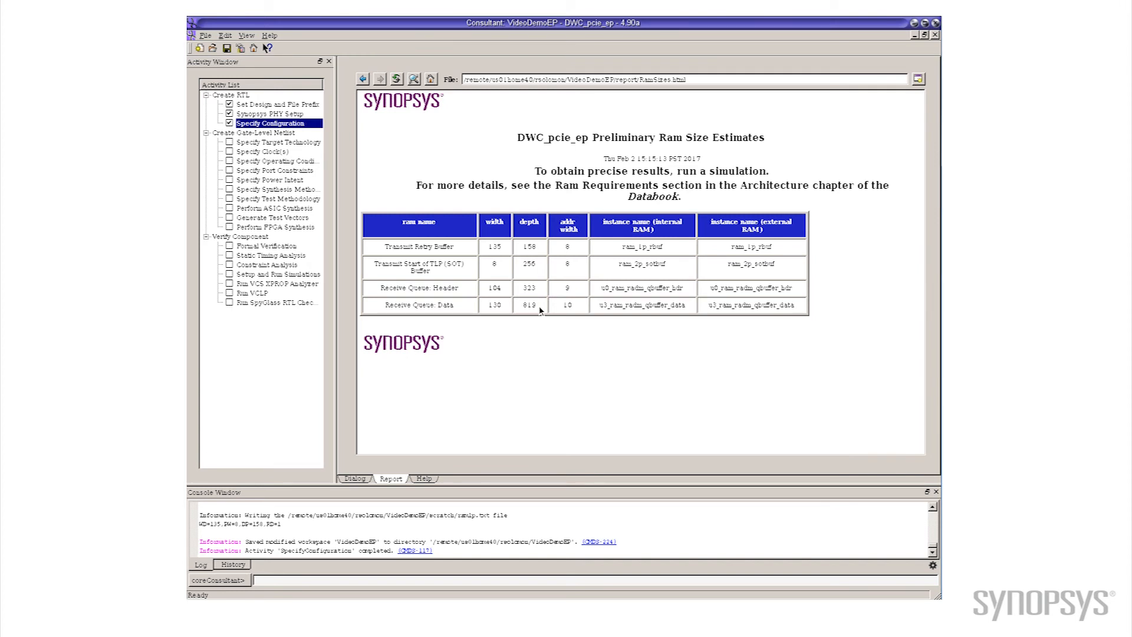
pyautogui.moveTo(671, 528)
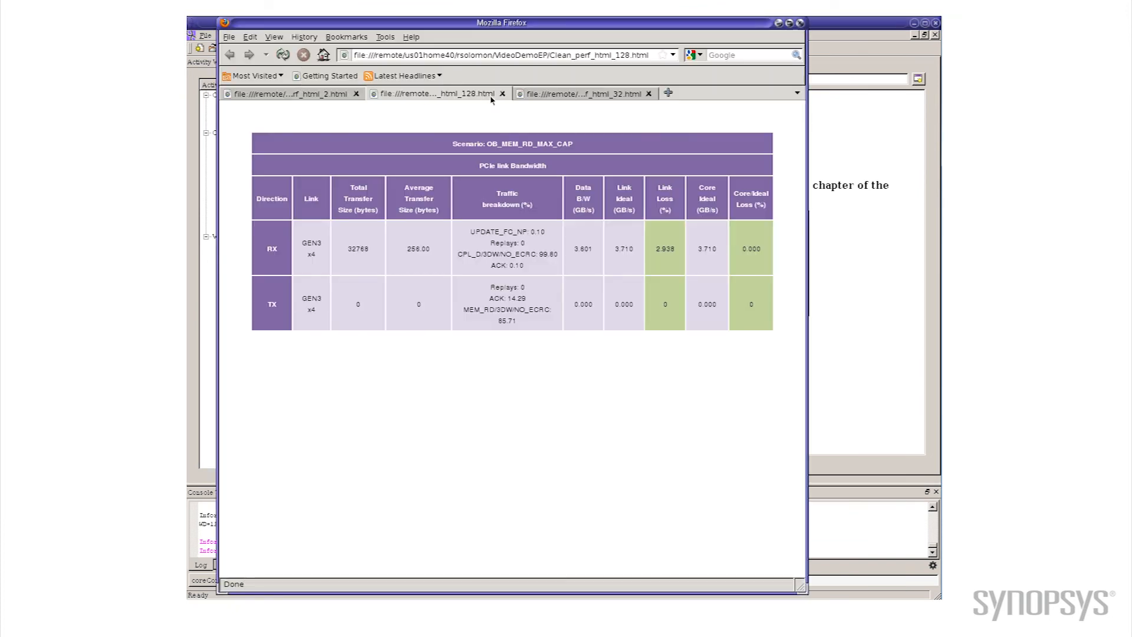
# - Show the Clean_perf_html_32 link bandwidth results with RX link loss 4.259%
pyautogui.click(581, 93)
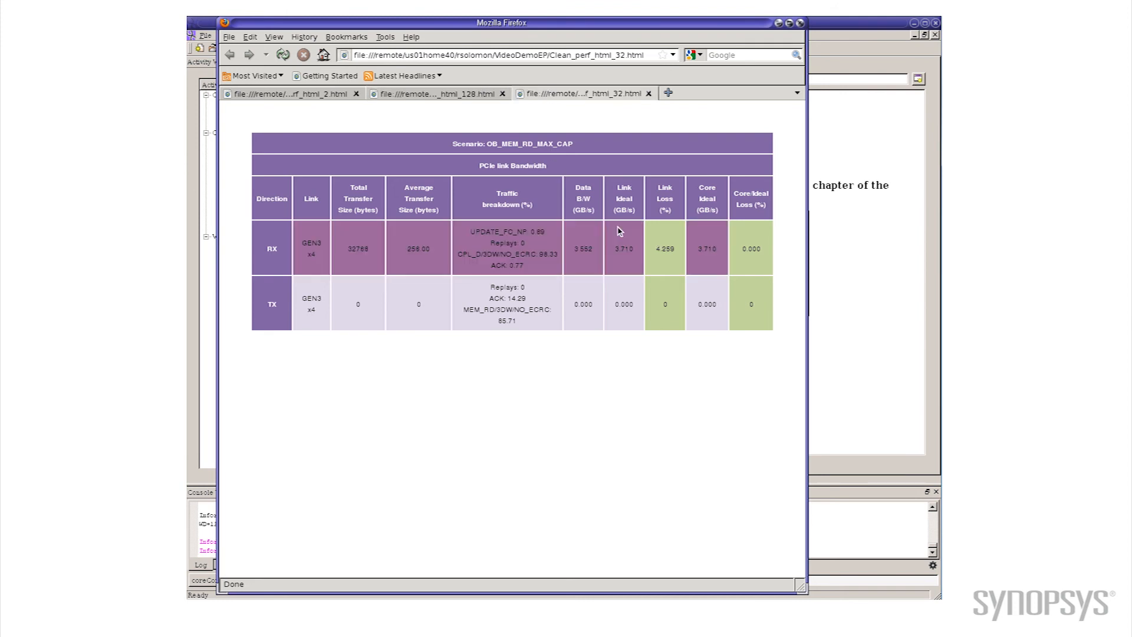
pyautogui.moveTo(630, 411)
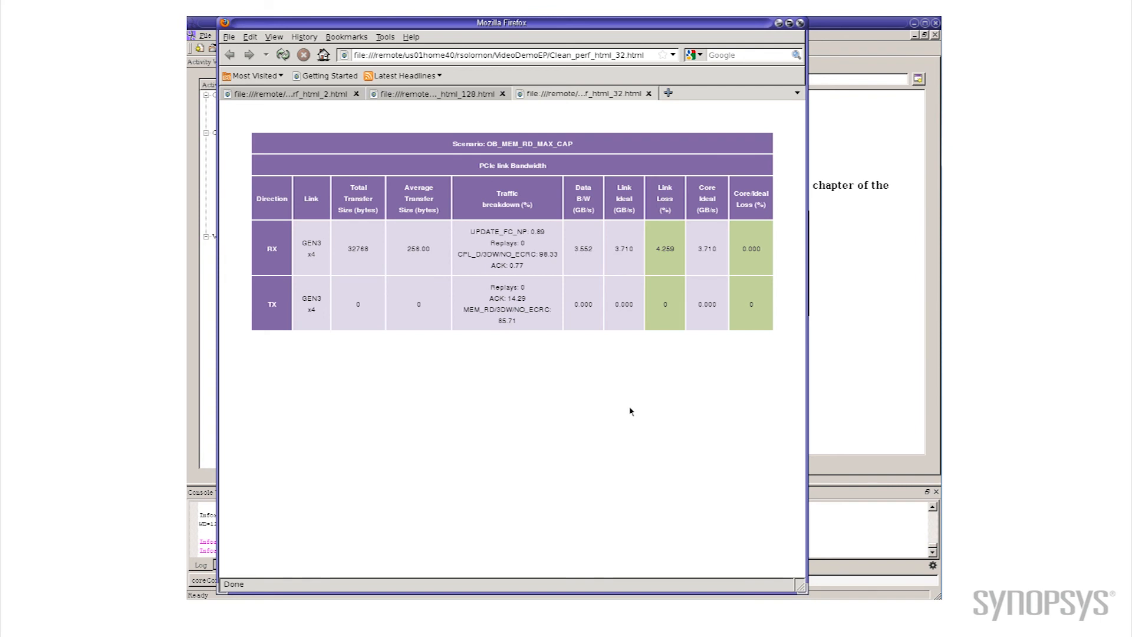